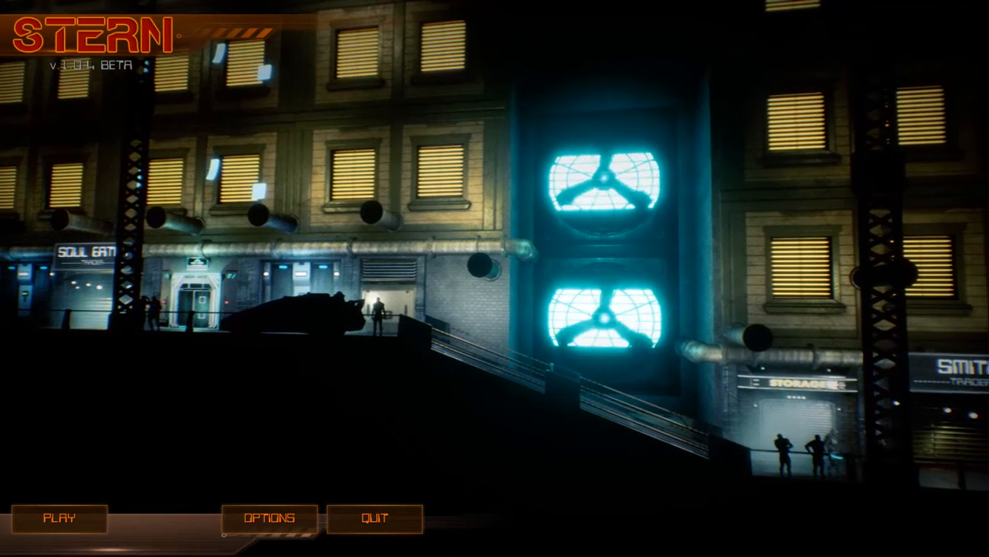
- Start the game from the title screen with PLAY to reach the Welcome to STERN panel
left_click(59, 518)
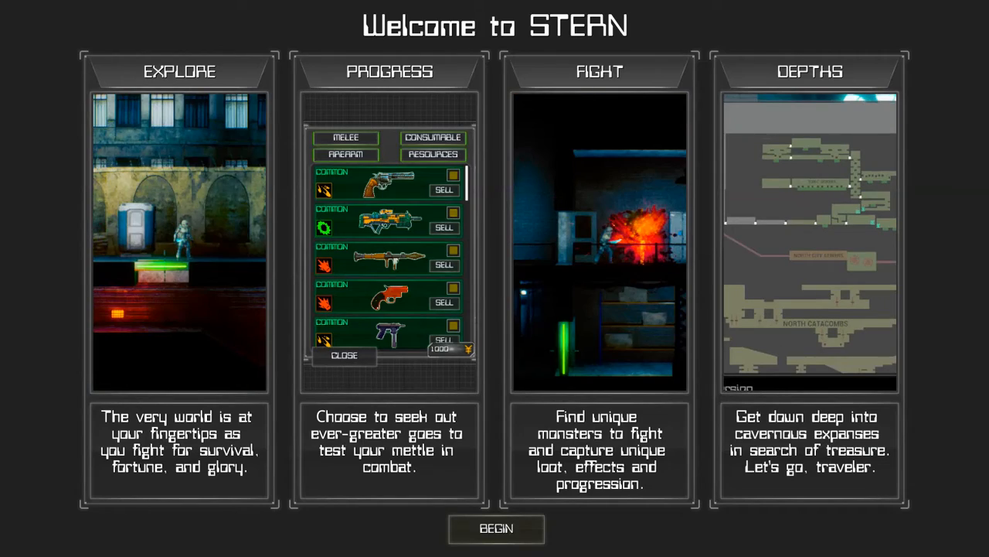
- Begin play and walk the street past Smith, Weaponary and Great Food to Soul Eater
left_click(494, 528)
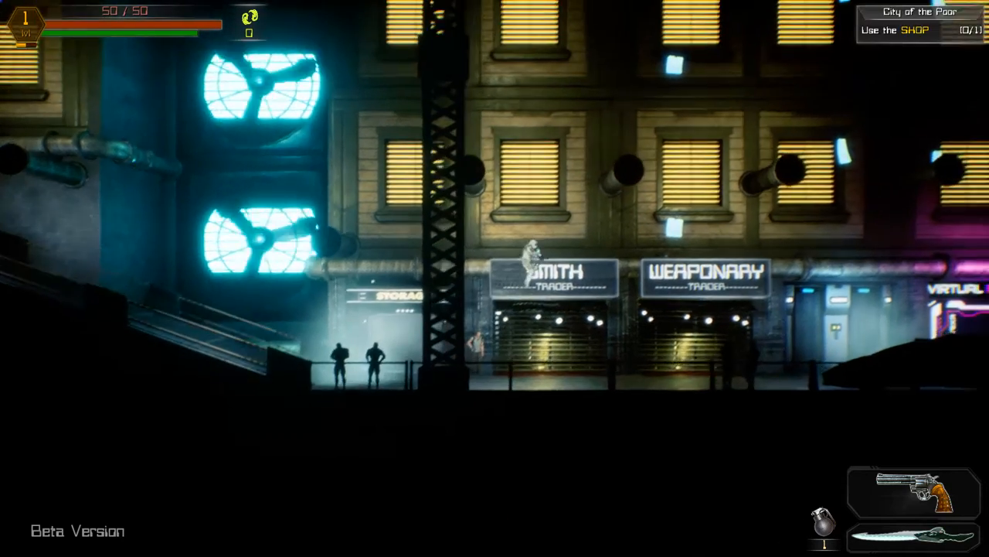
scroll("right", 3)
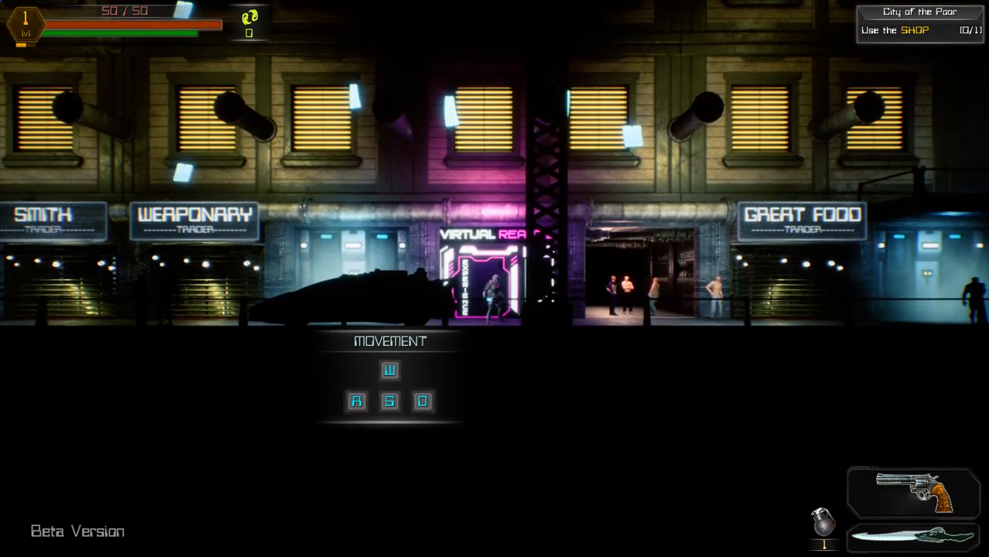
key("w")
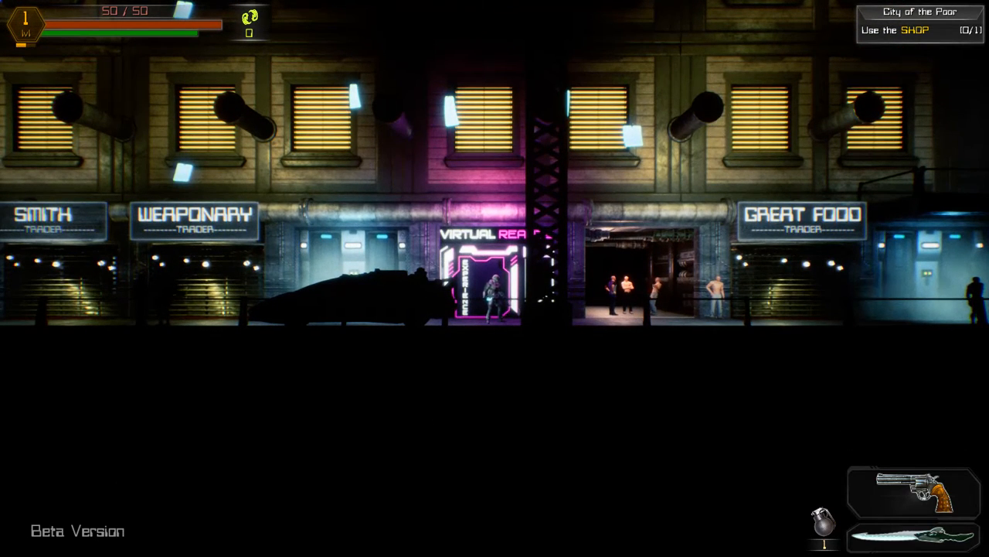
key("a")
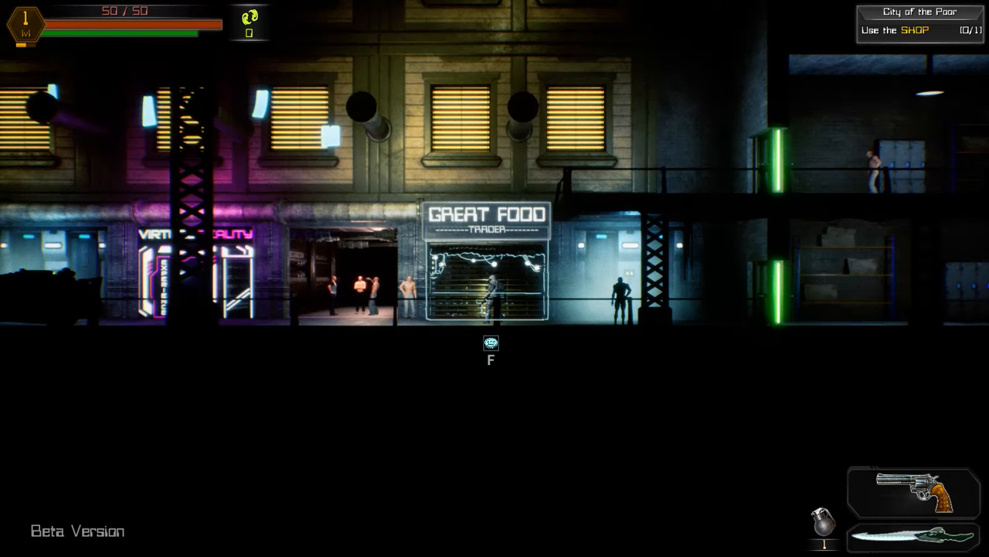
key("f")
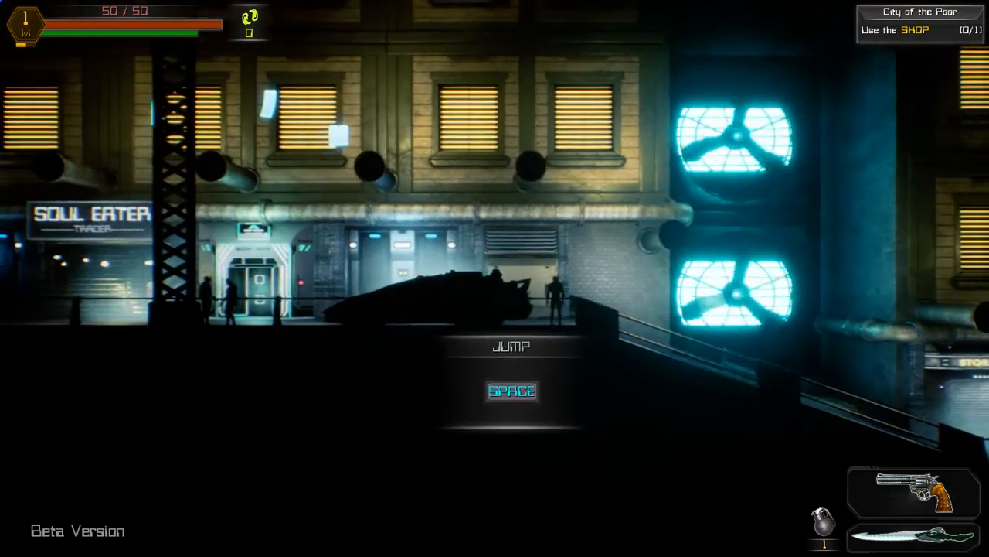
- Move down into the amber-lit underground chamber beside the green vault door, collecting coins
key("d")
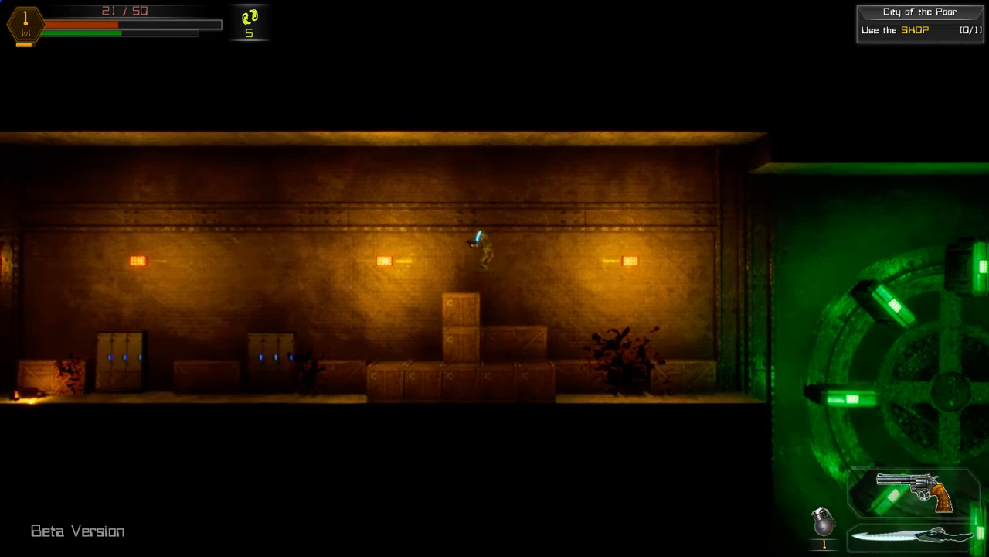
- Move on to the lit corridor with the vending machine, gaining the grenade objective and coins
key("d")
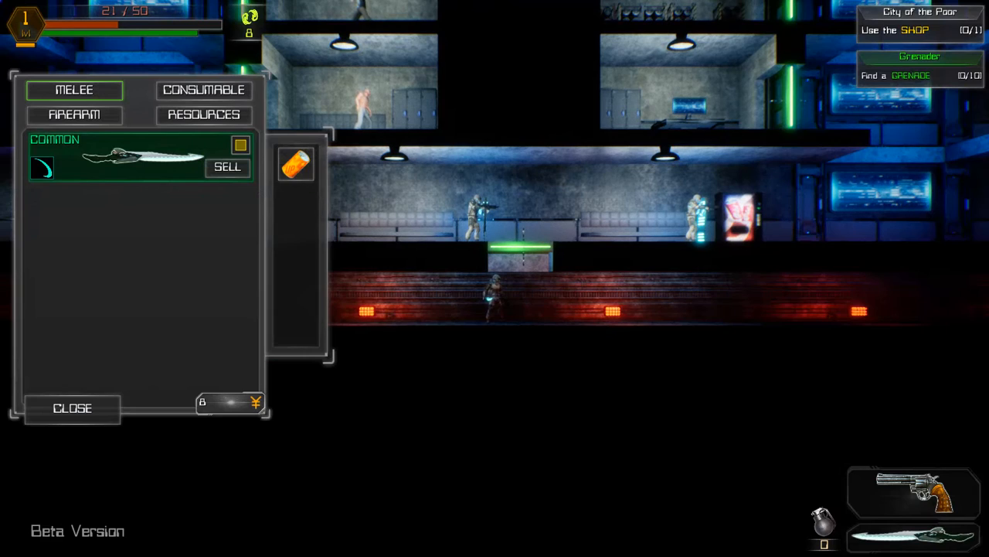
- Browse Resources, Firearm (Old Revolver stats) and Melee, then check the Soda UP double-jump item
left_click(116, 157)
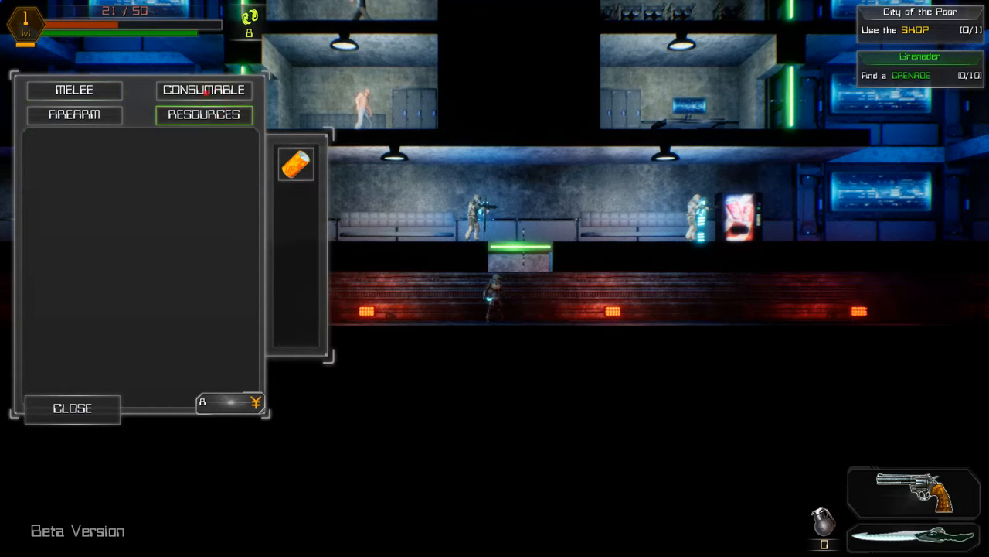
left_click(74, 115)
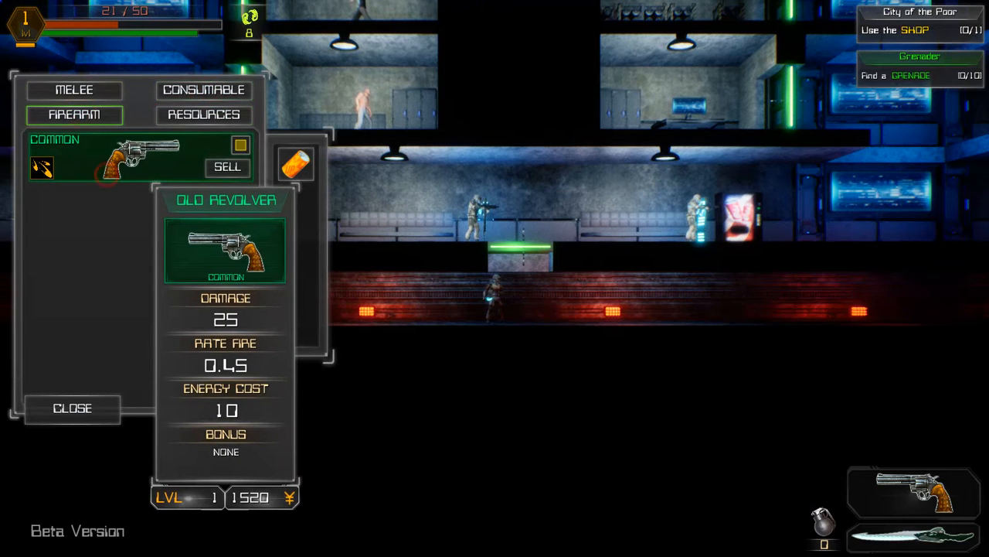
left_click(74, 90)
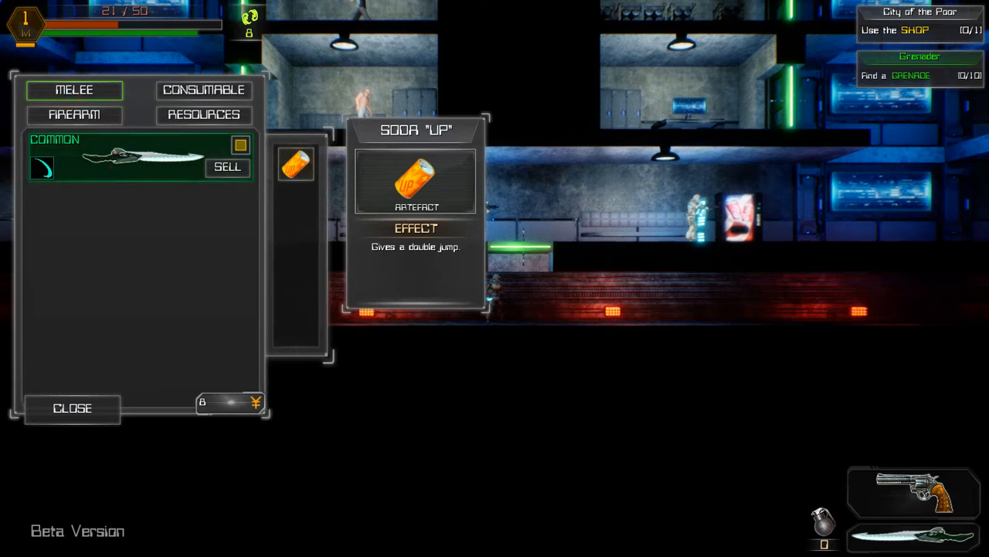
left_click(72, 409)
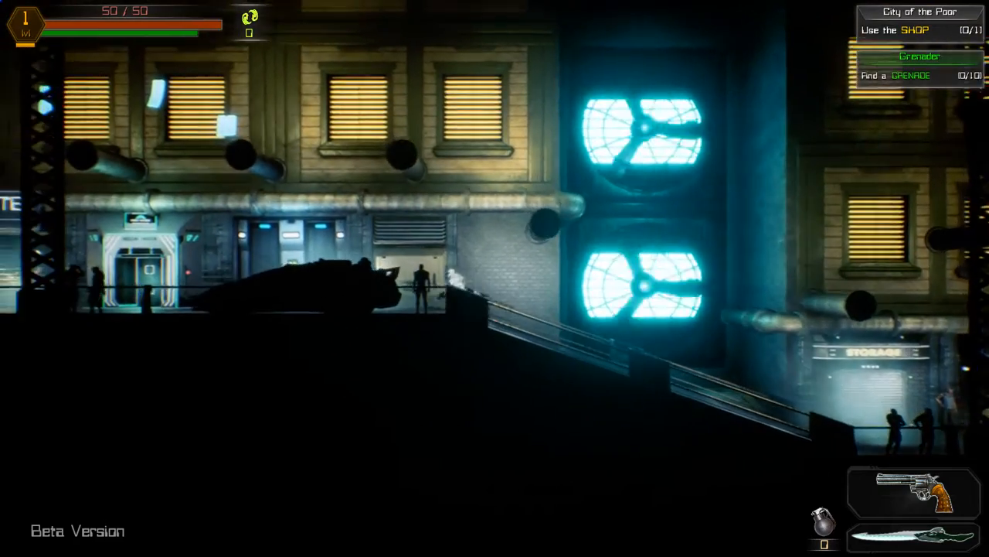
- Run right along the street past the Soul Eater trader
key("d")
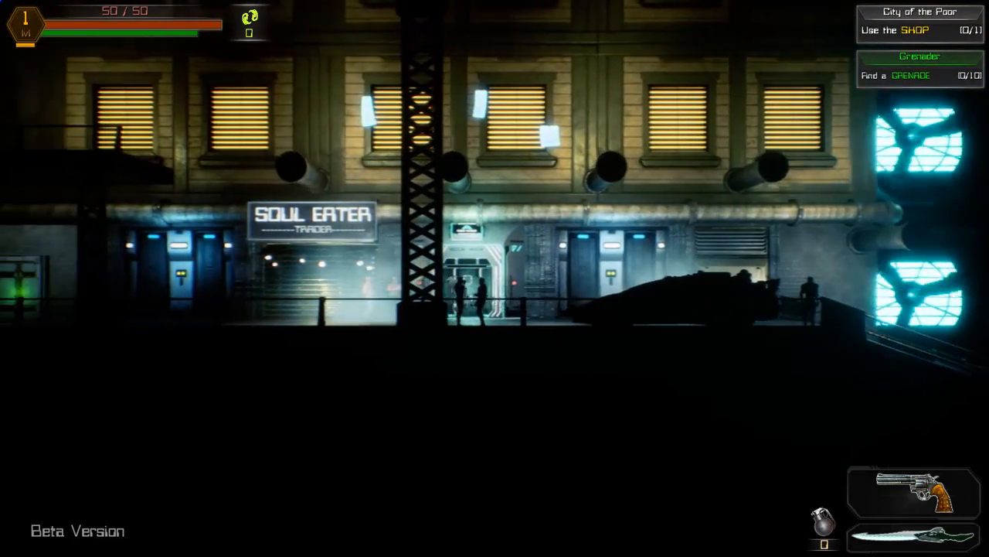
key("d")
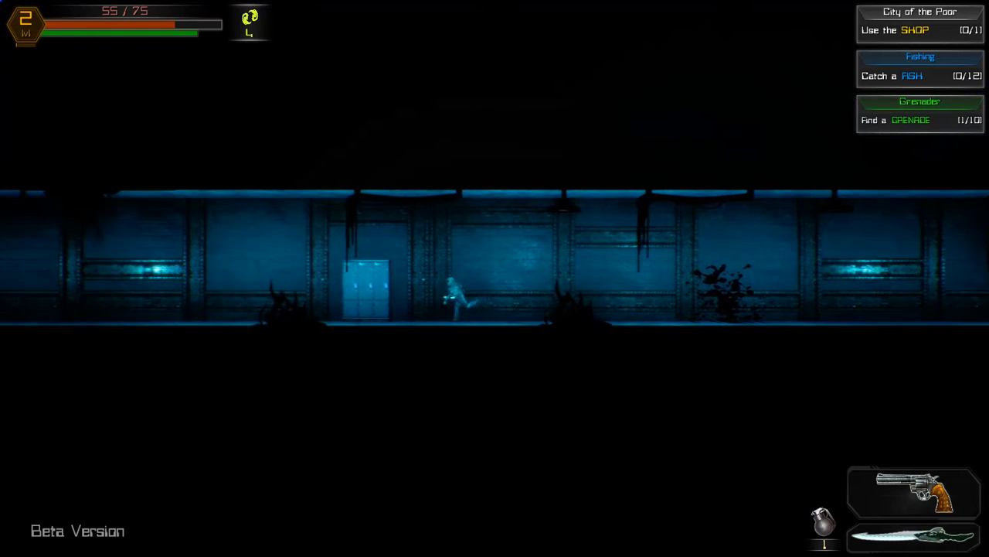
- Move along the dark blue underground corridor after reaching level 2
key("d")
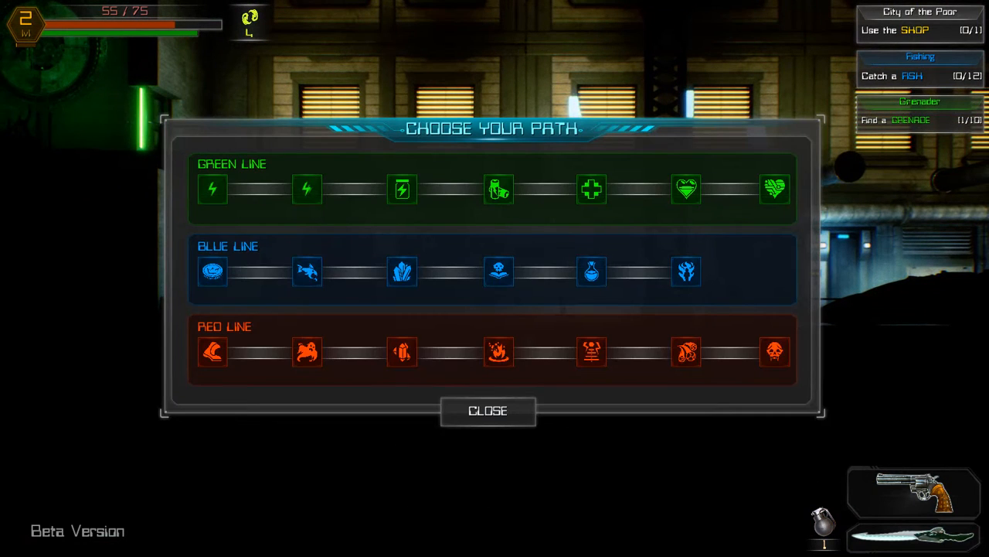
mouse_move(306, 188)
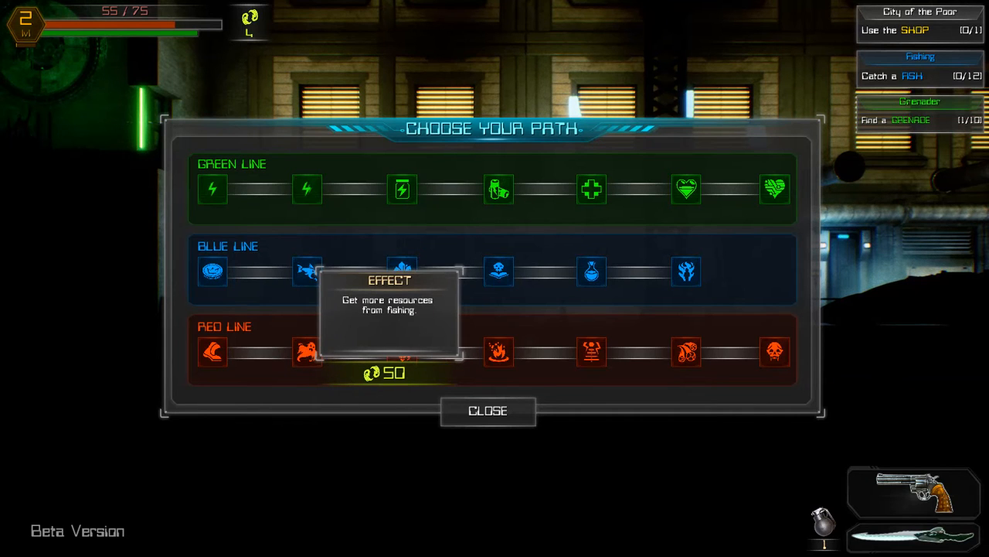
mouse_move(306, 353)
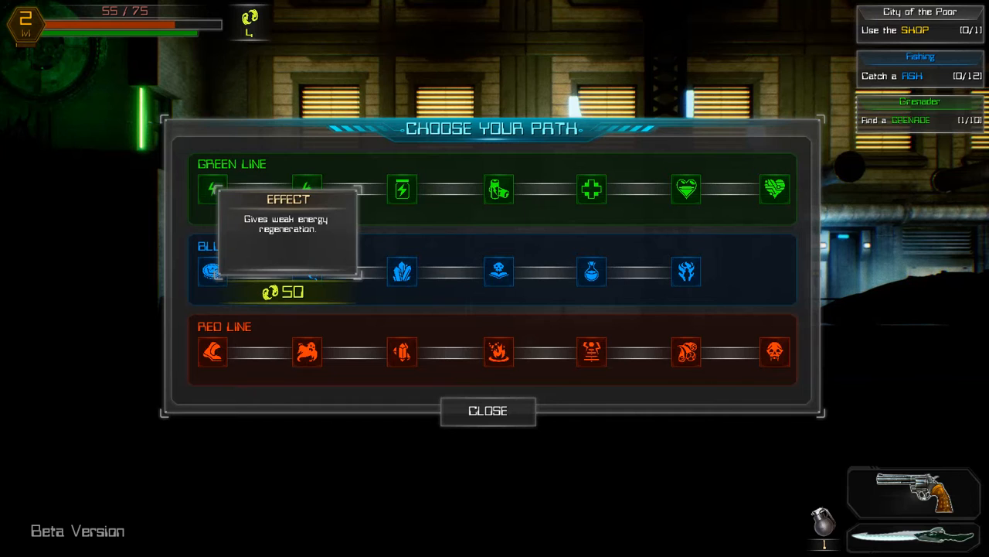
- Try to unlock the energy regeneration ability on the Choose Your Path skill tree
left_click(489, 411)
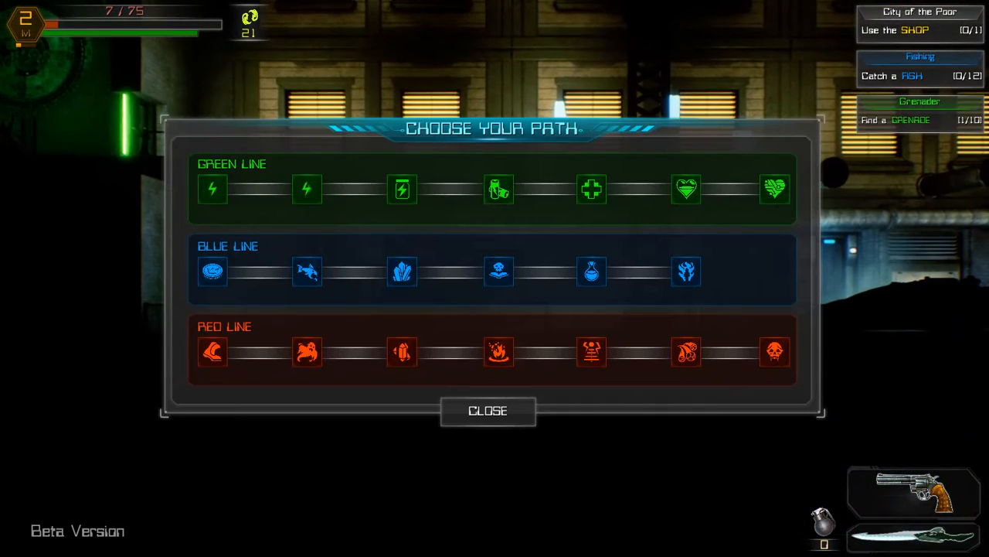
mouse_move(306, 272)
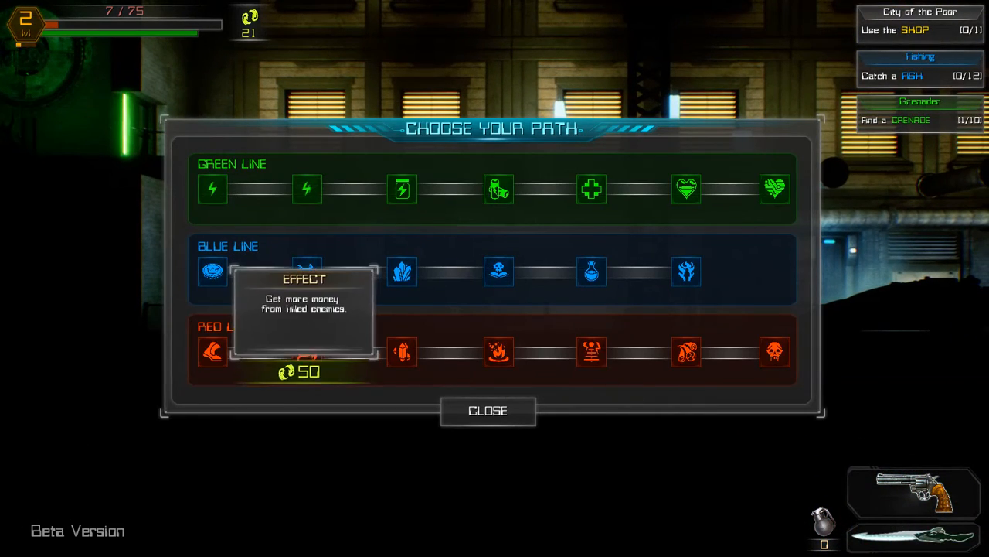
- Try to unlock the money-from-killed-enemies ability costing 50 with only 21 held
left_click(489, 411)
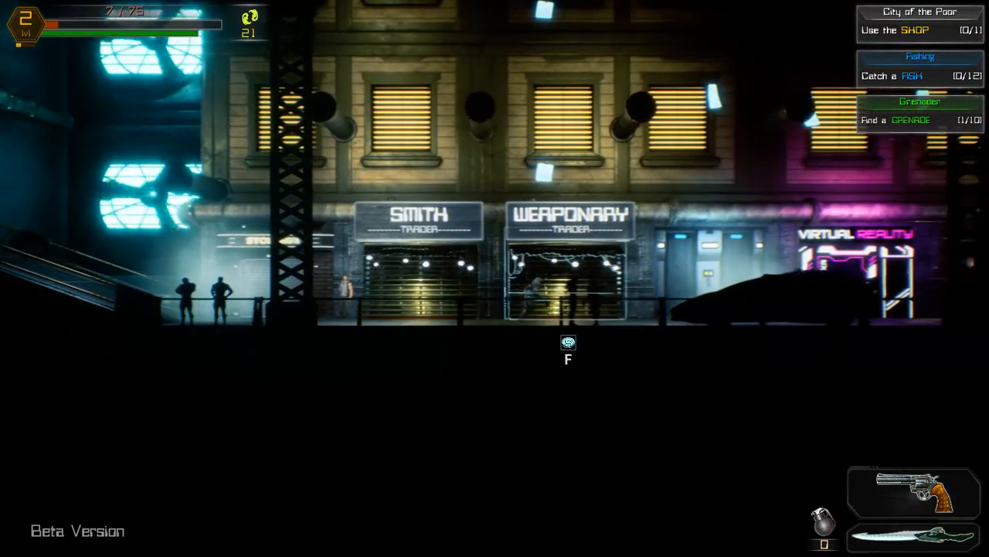
- Walk right through the warehouse and out onto the street by the Smith and Weaponry traders
scroll("right", 3)
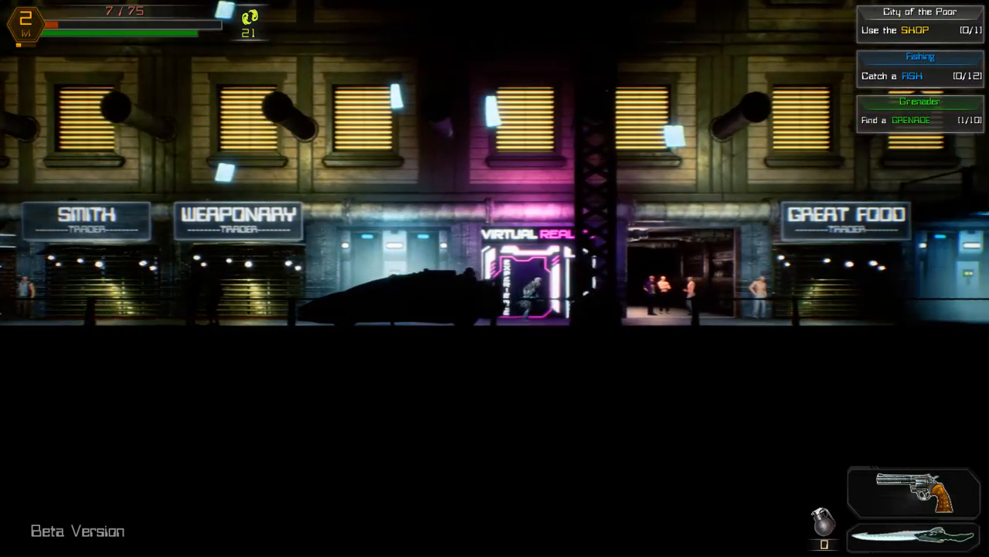
scroll("right", 3)
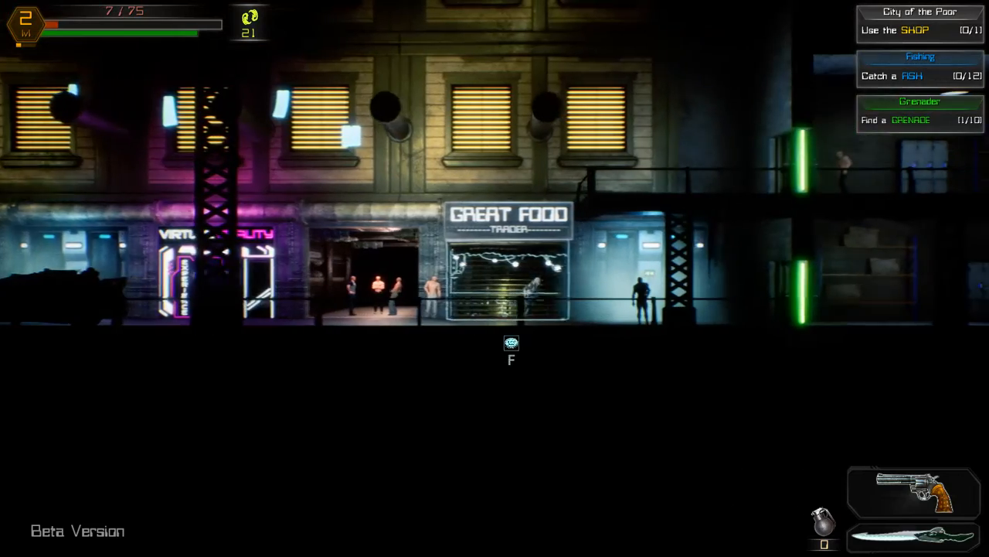
key("f")
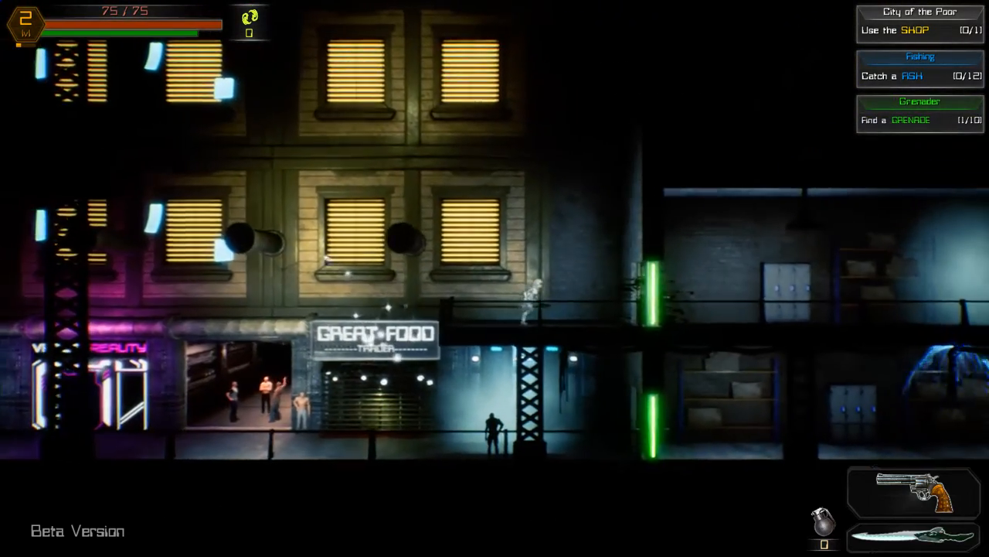
key("d")
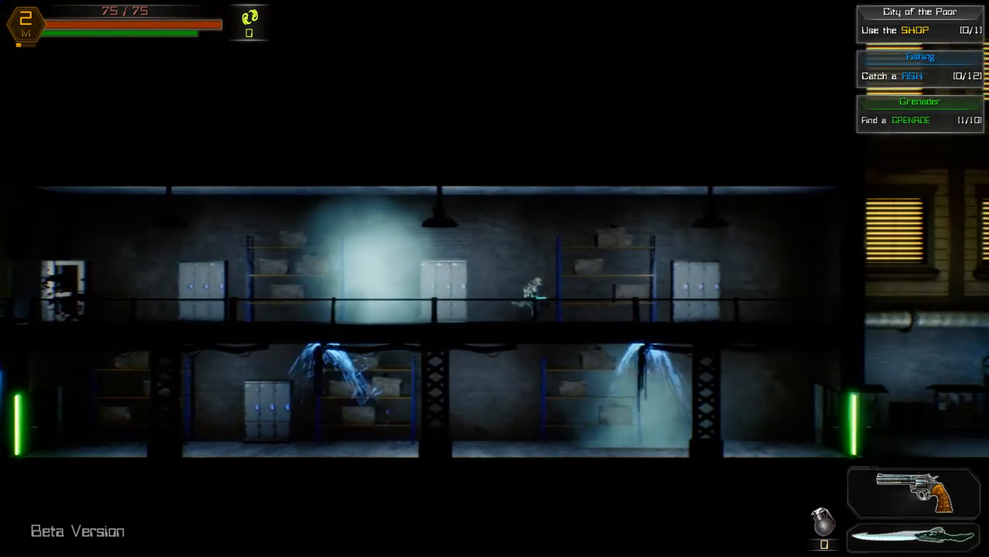
key("d")
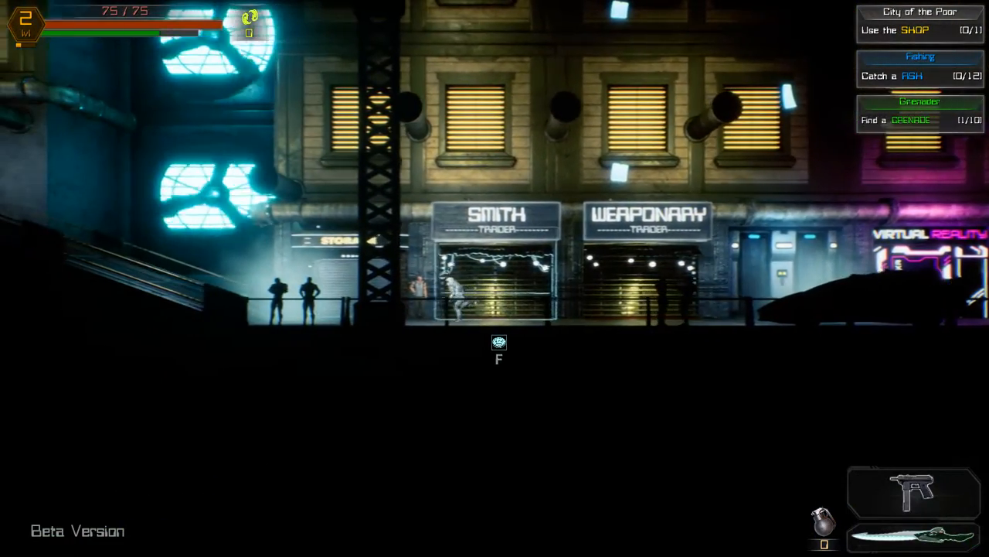
- Move through the ruined district fighting zombies toward the firearms inventory
key("a")
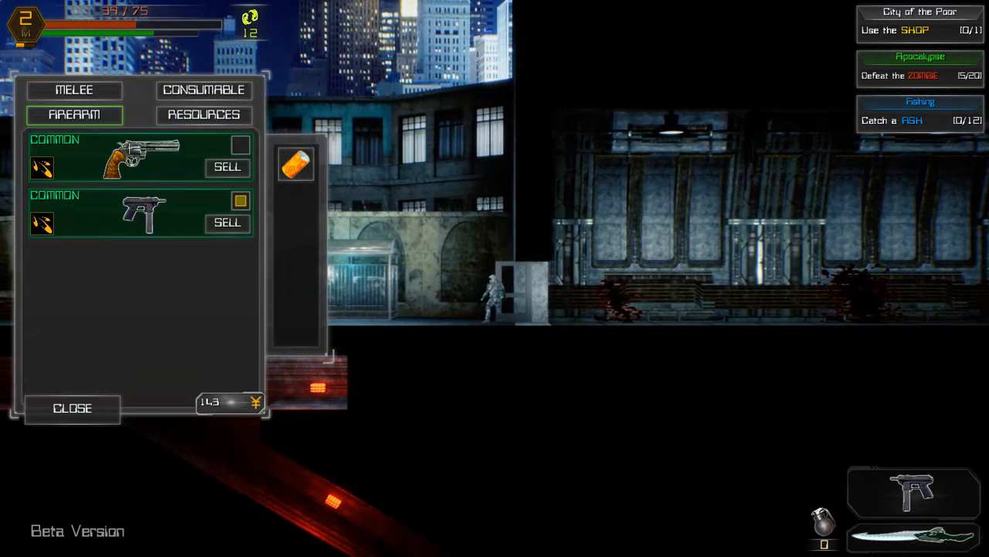
left_click(72, 408)
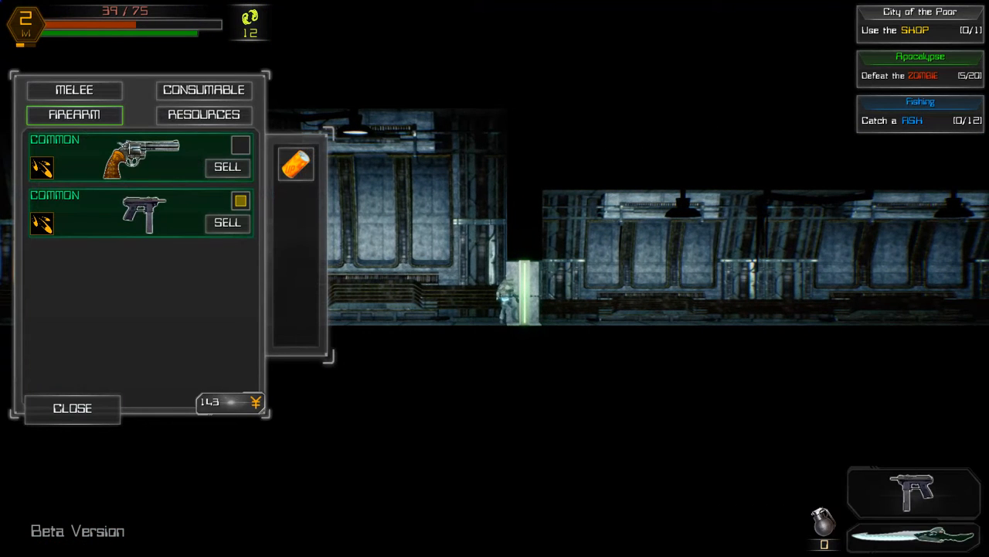
left_click(71, 408)
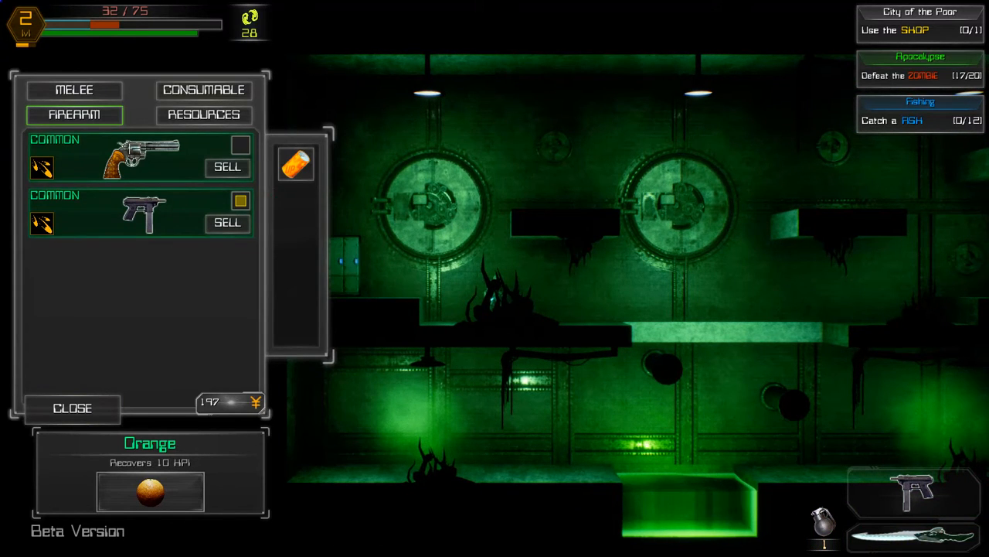
- Check the Consumable tab, then close the inventory and resume walking the sewer
left_click(204, 90)
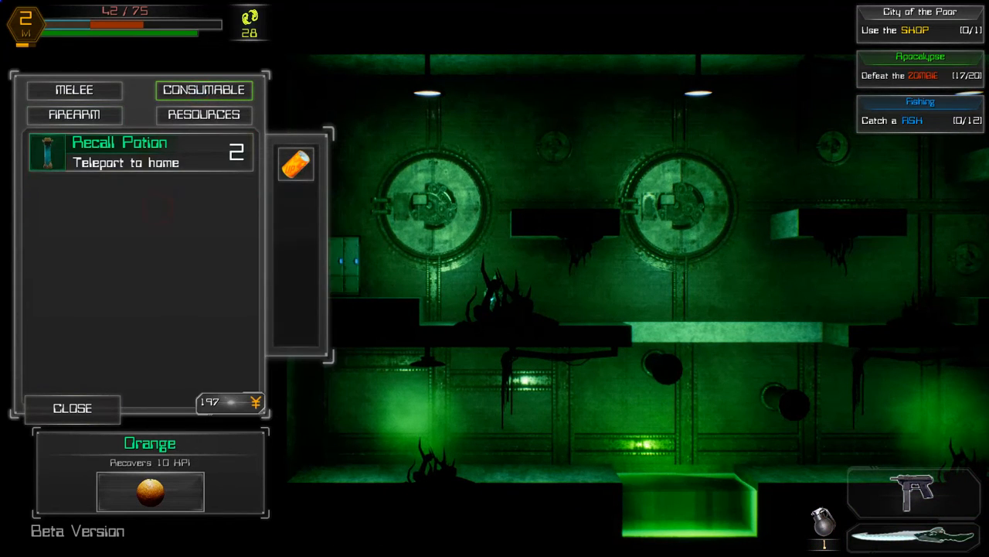
left_click(71, 409)
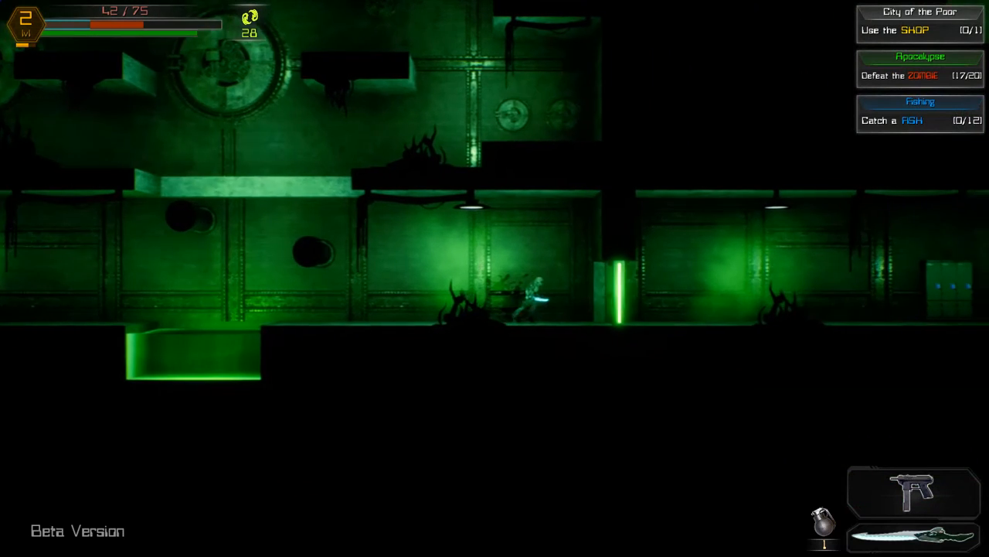
key("d")
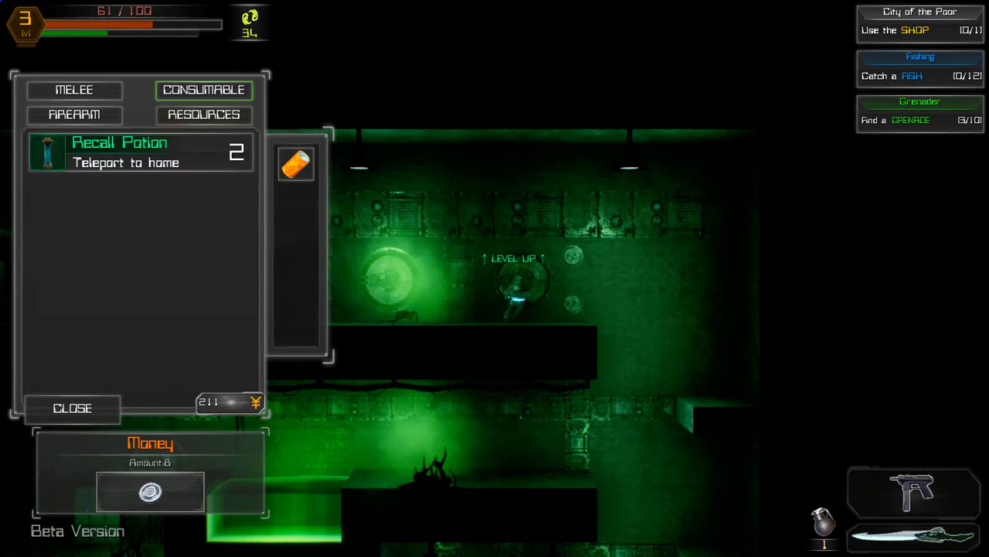
- View the Resources tab of the inventory and find it empty
left_click(204, 114)
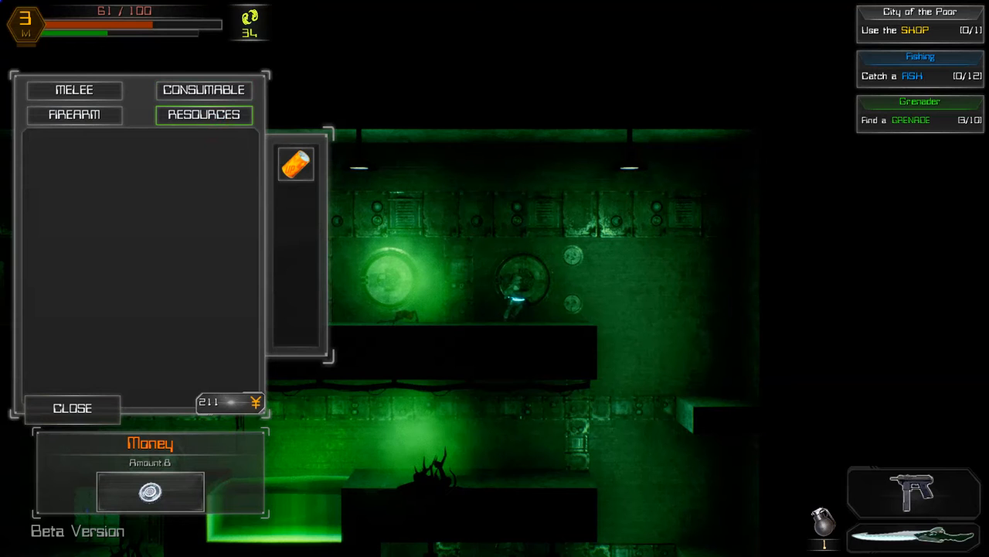
left_click(71, 408)
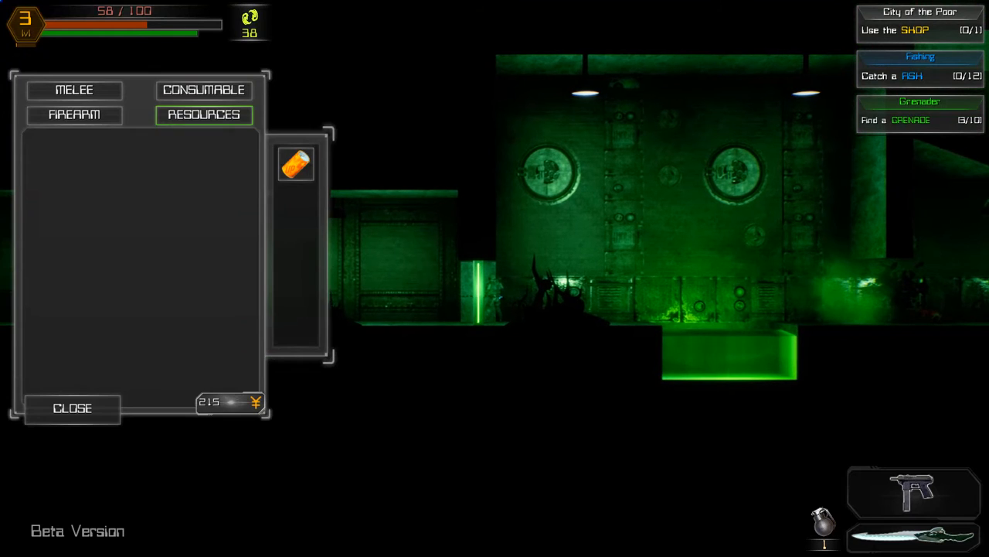
- Close the inventory and walk on into the blue steel corridor
left_click(204, 90)
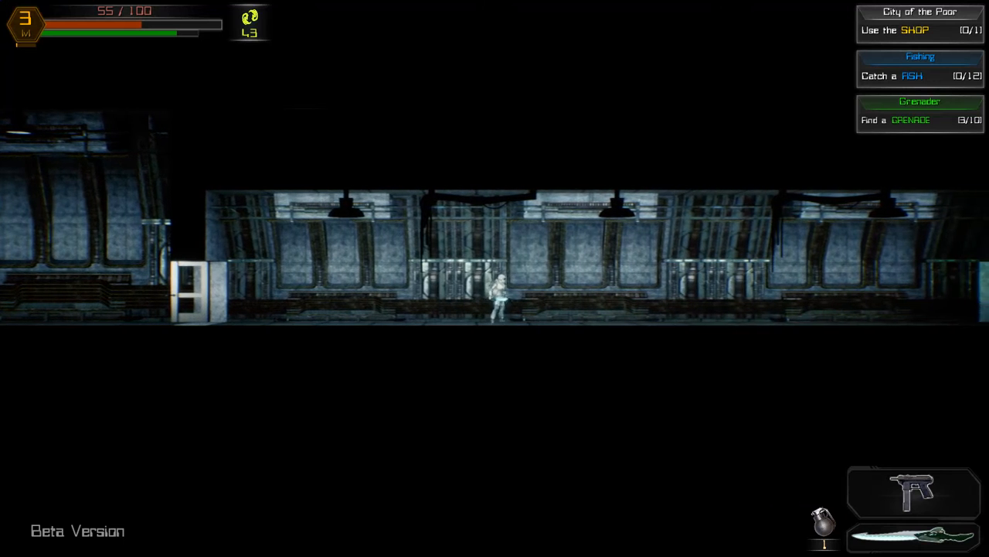
key("d")
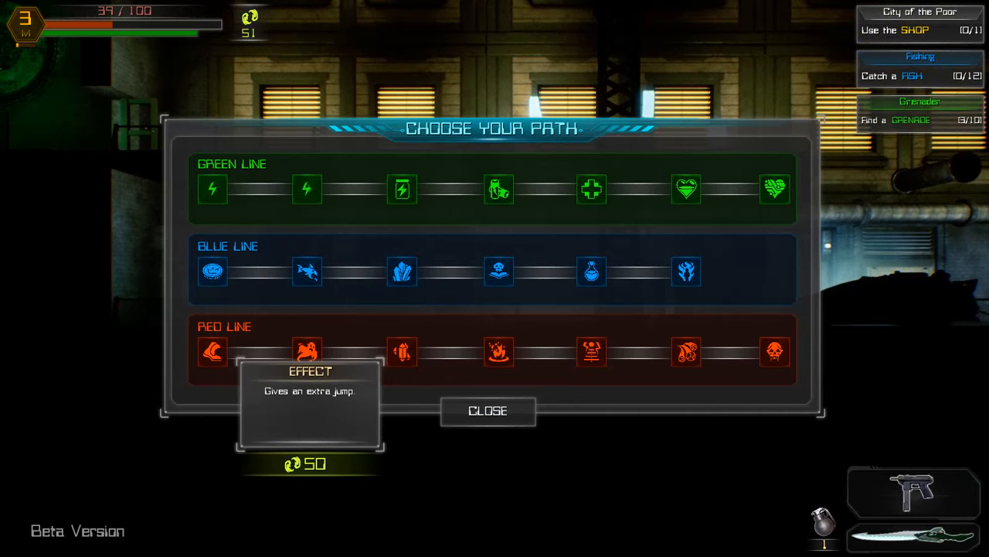
mouse_move(402, 353)
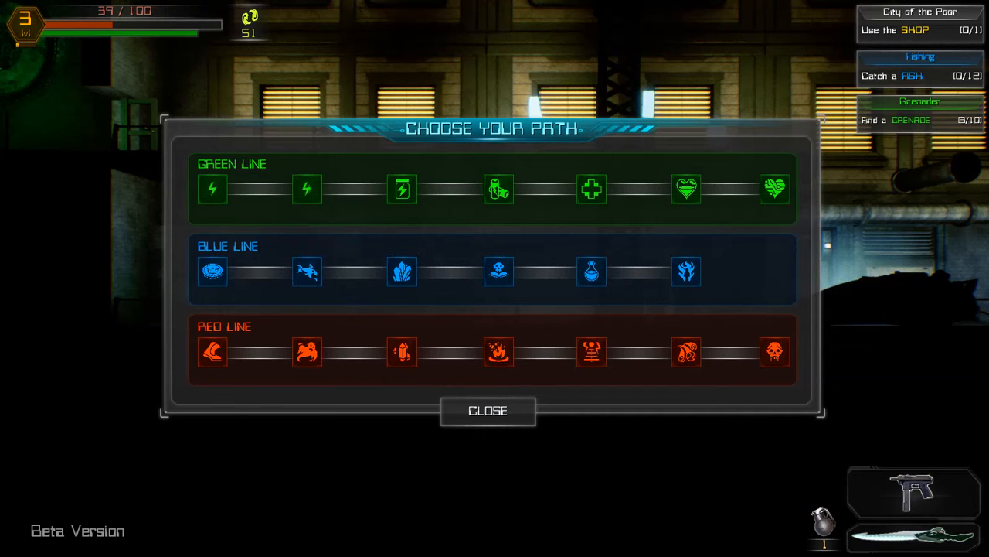
mouse_move(590, 189)
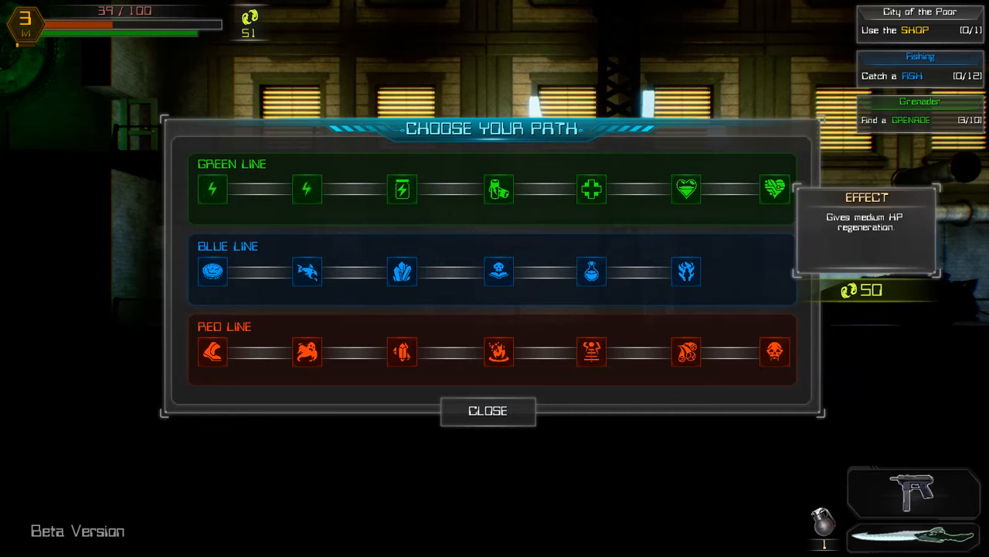
- Unlock the first Green Line node for weak energy regeneration and close the skill window
left_click(212, 188)
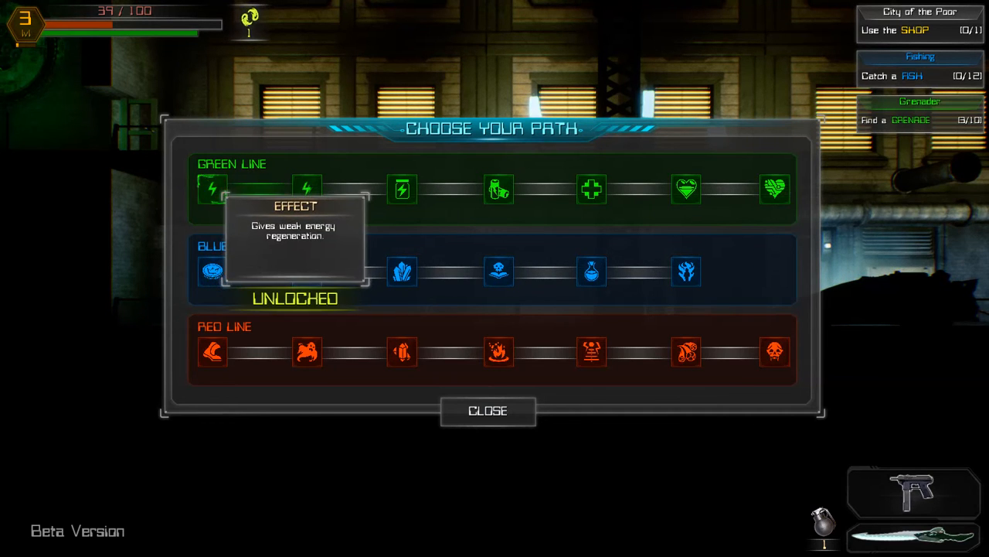
left_click(489, 412)
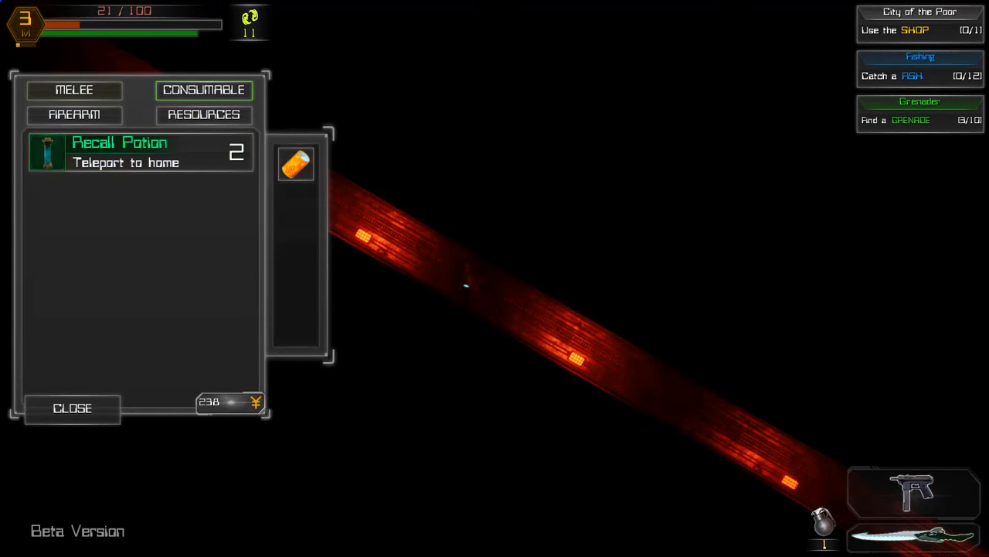
- Inspect the Old Revolver's stats and equip it instead of the submachine gun
left_click(75, 114)
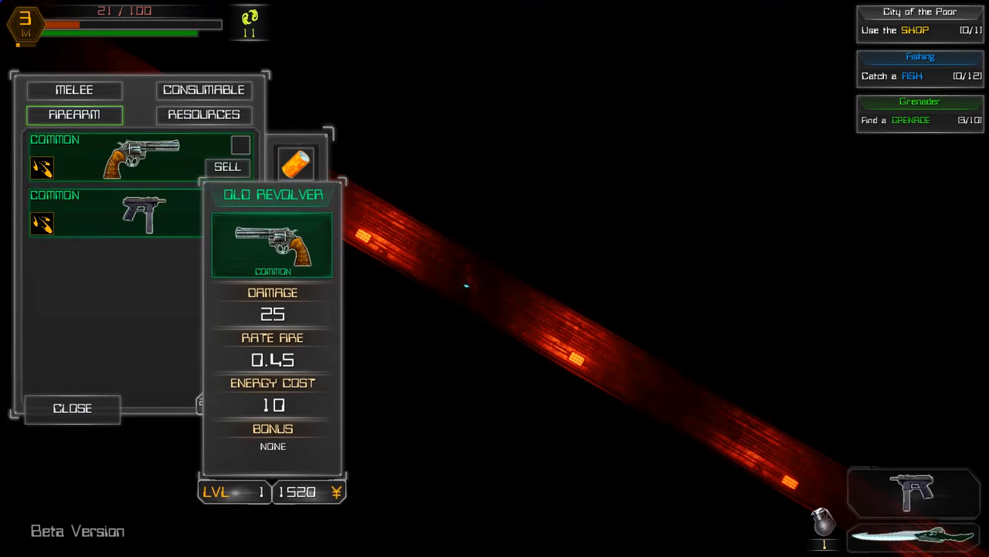
left_click(142, 213)
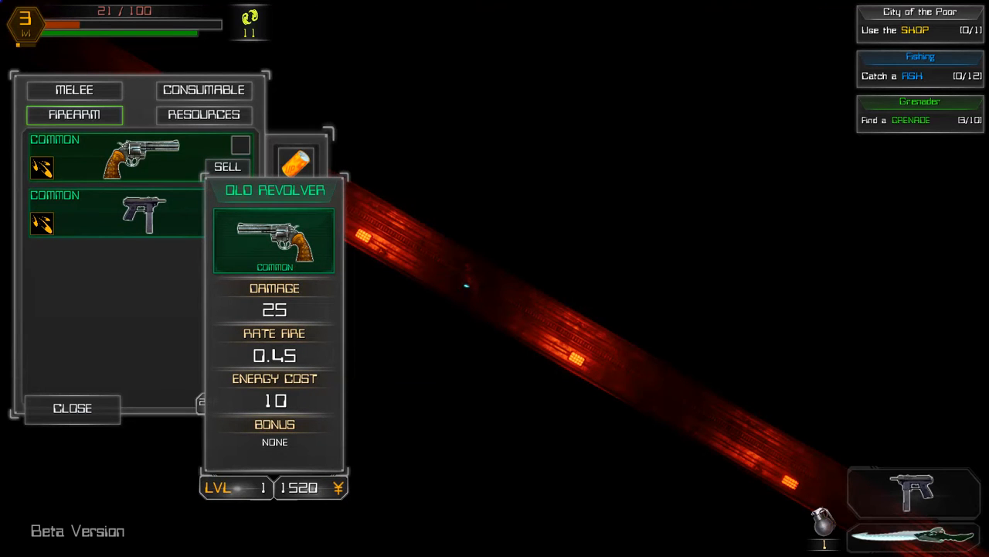
left_click(241, 145)
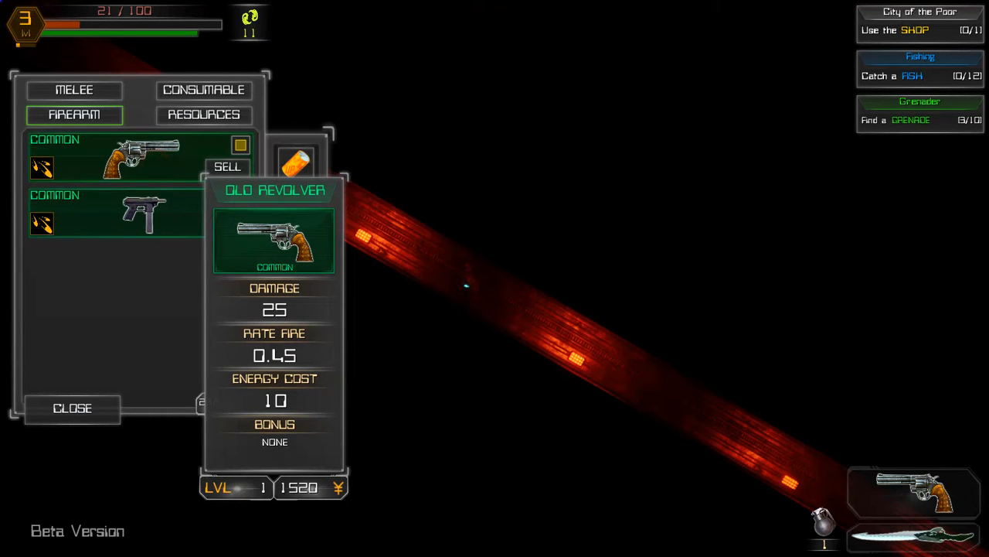
left_click(142, 213)
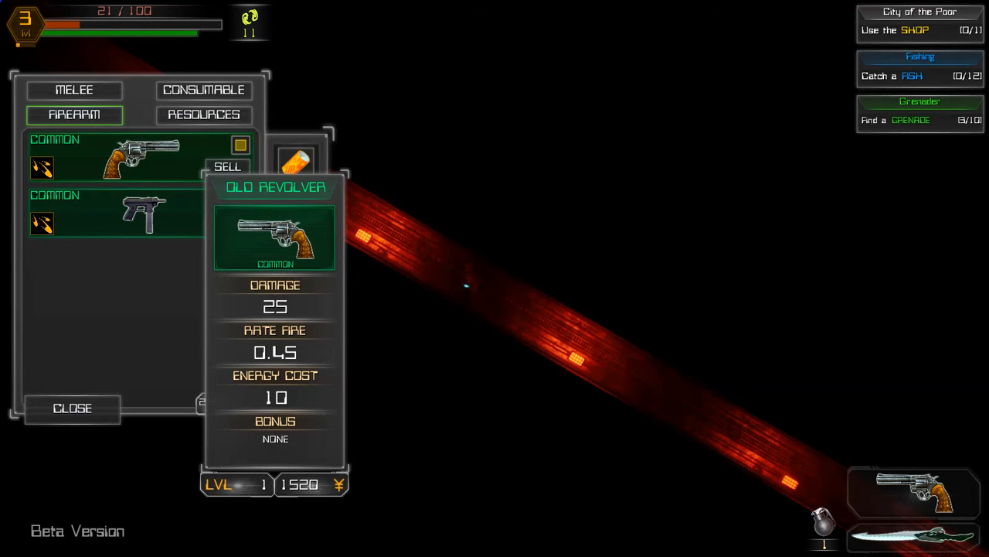
left_click(71, 408)
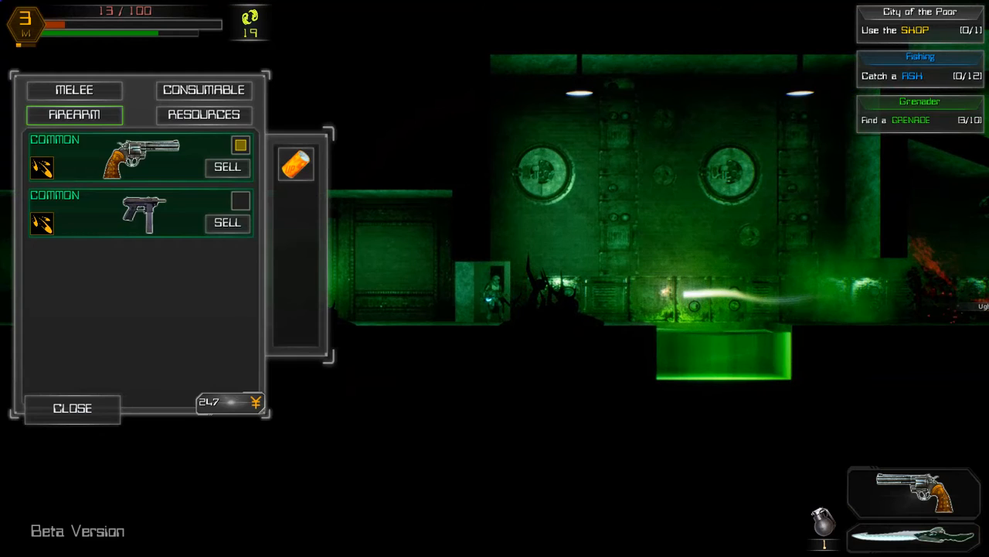
- Close the inventory, fight into the hall, then teleport home to the city at 1/100 health
left_click(71, 408)
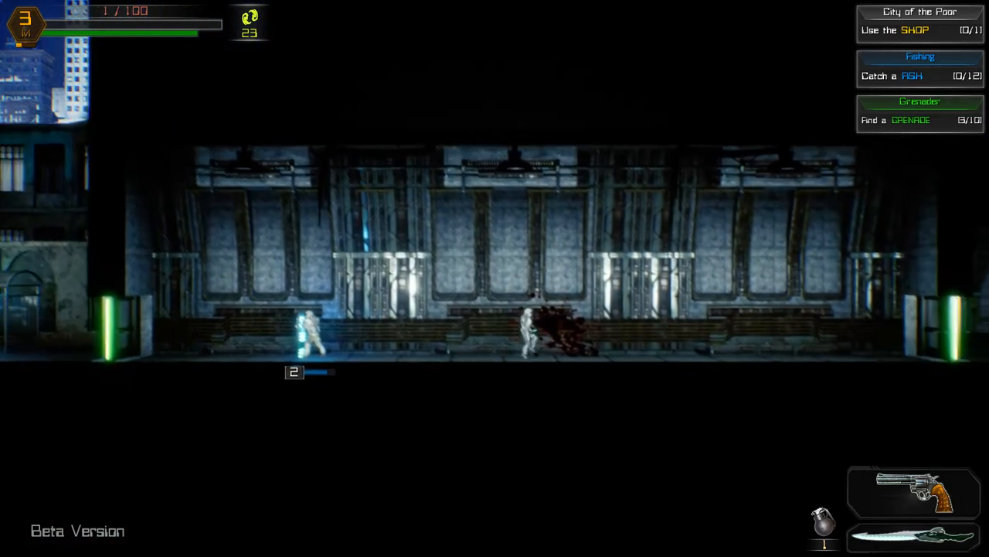
key("d")
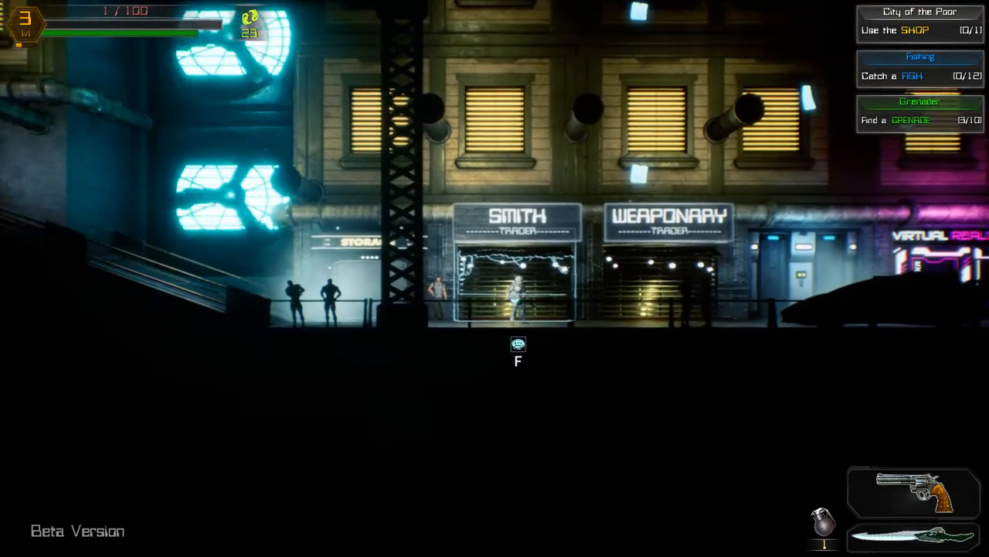
- Glance at the firearms inventory, close it and head to the vending machine
key("f")
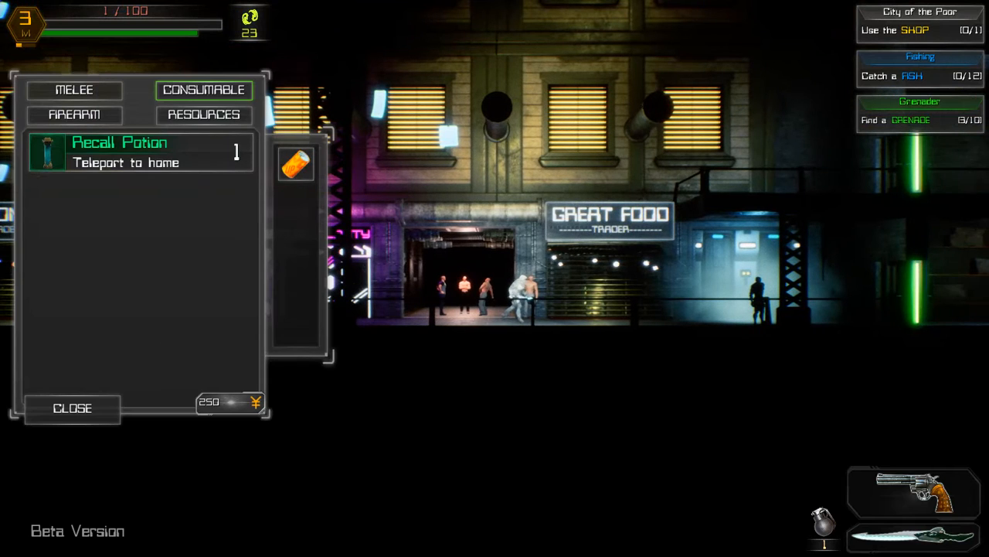
left_click(75, 114)
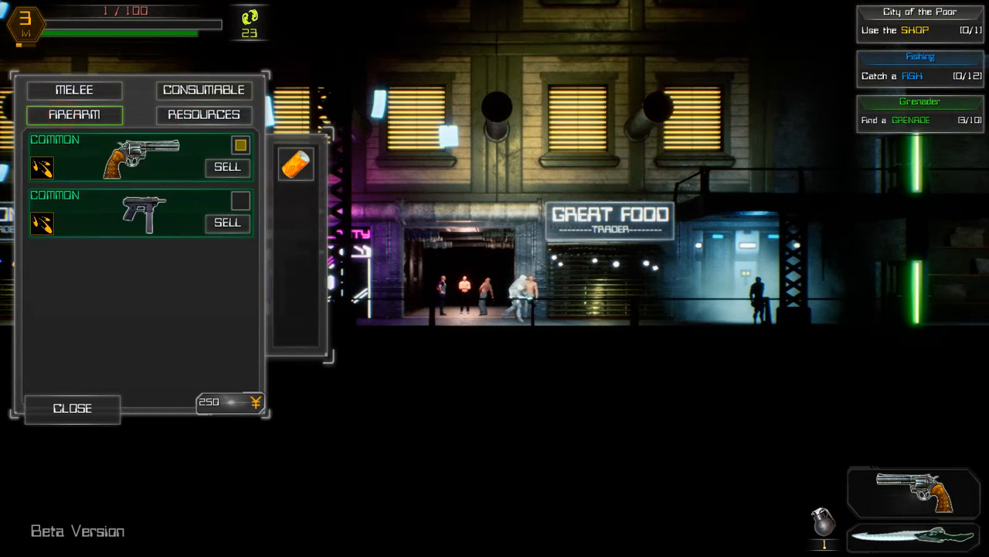
left_click(71, 408)
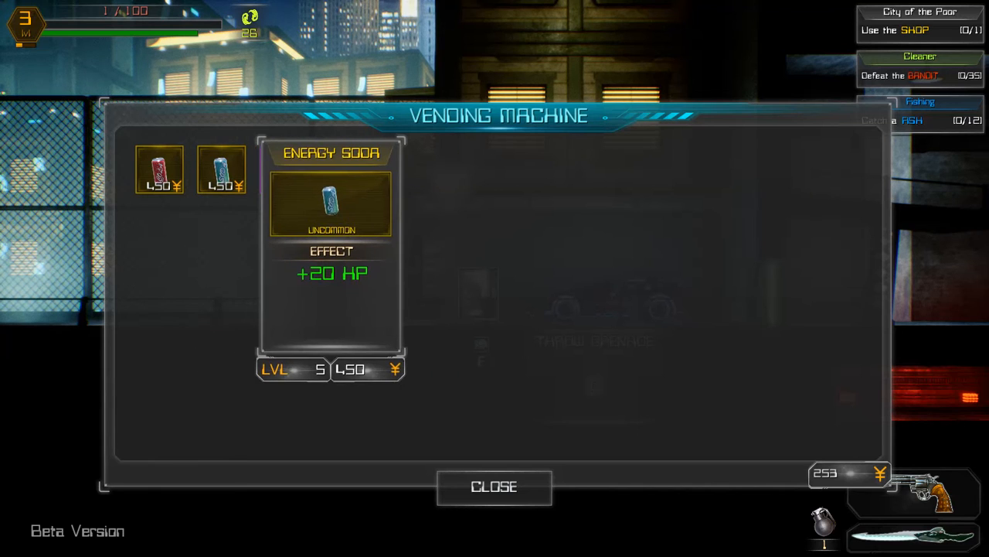
- Compare the Anti-Rad and Energy Soda prices and effects, then close the vending machine
left_click(161, 169)
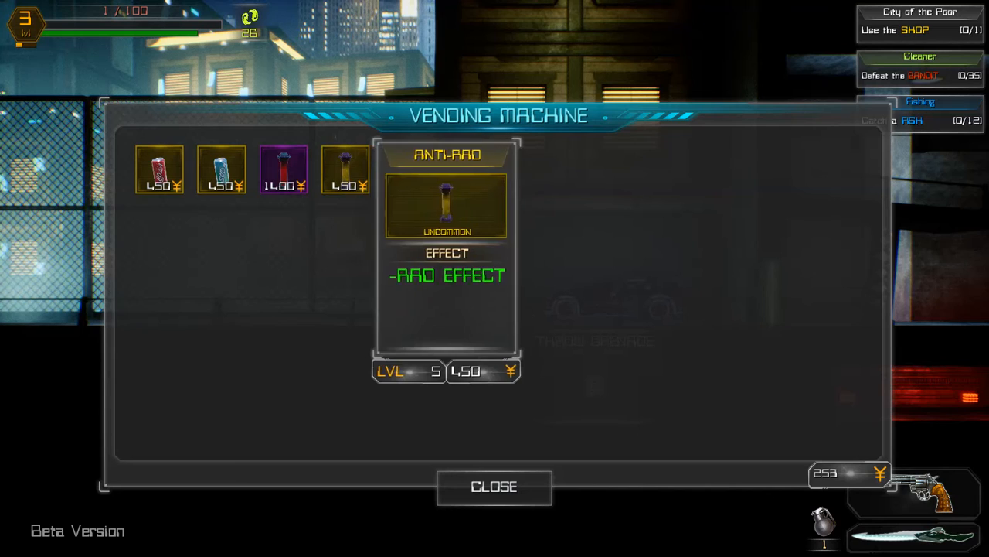
left_click(222, 168)
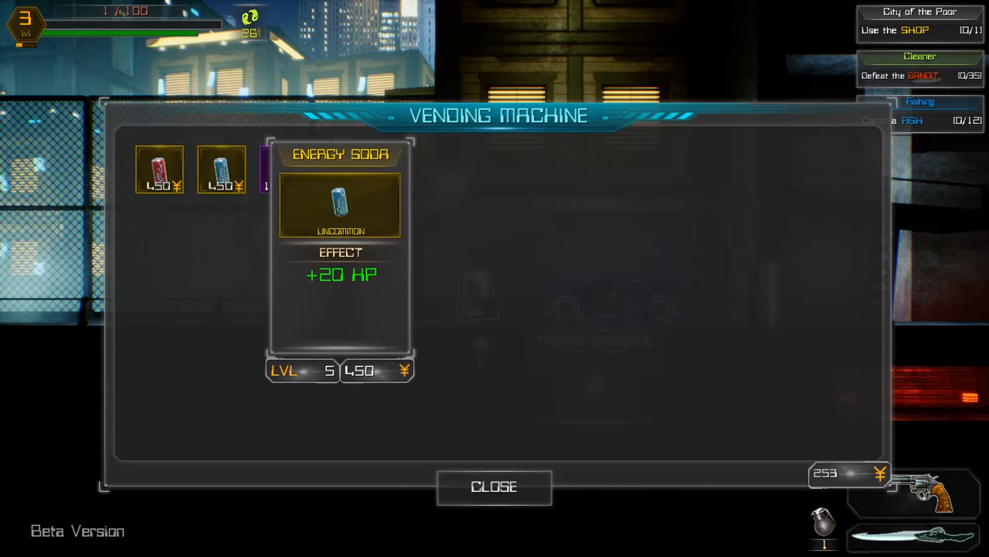
left_click(495, 487)
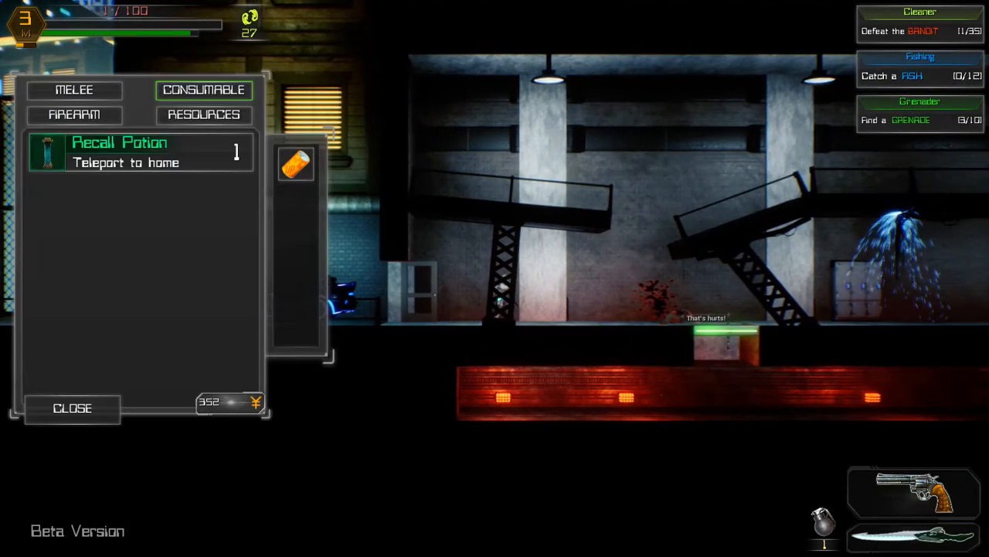
- Close the inventory, reopen the vending machine's four items, then close it again
left_click(71, 409)
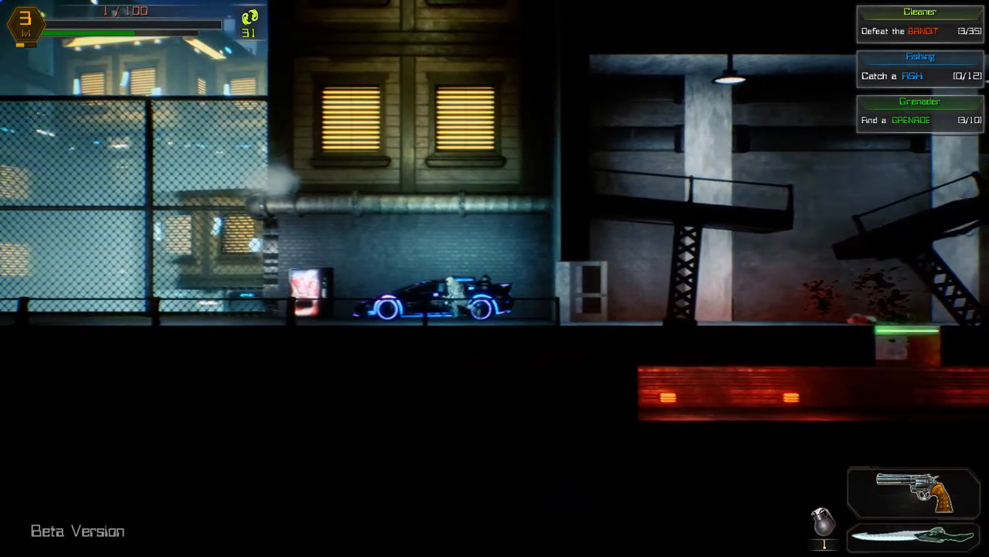
left_click(306, 297)
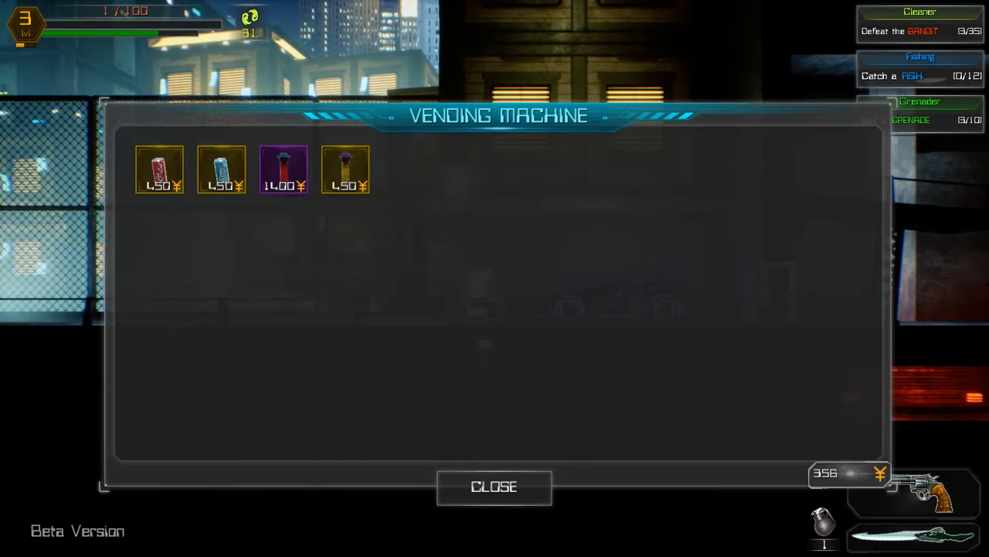
left_click(494, 487)
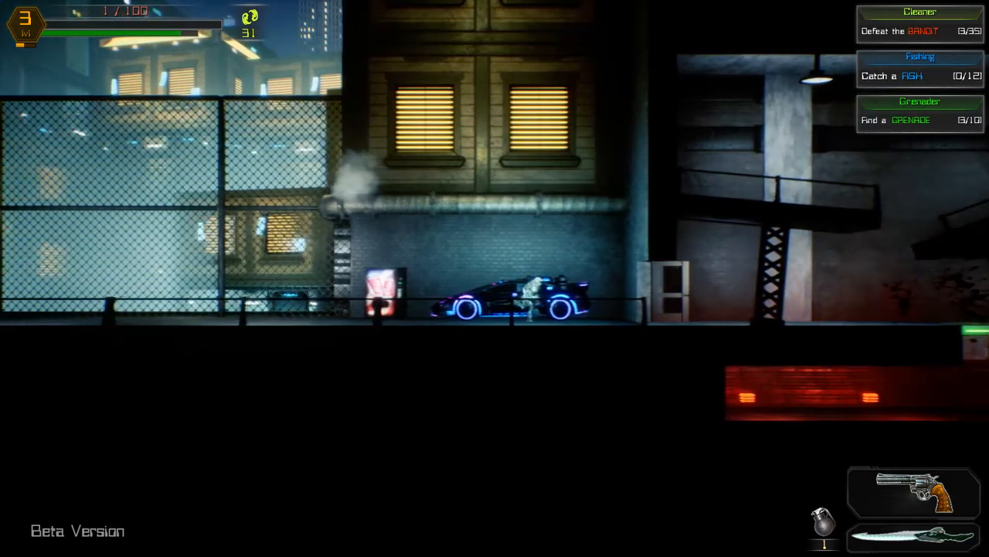